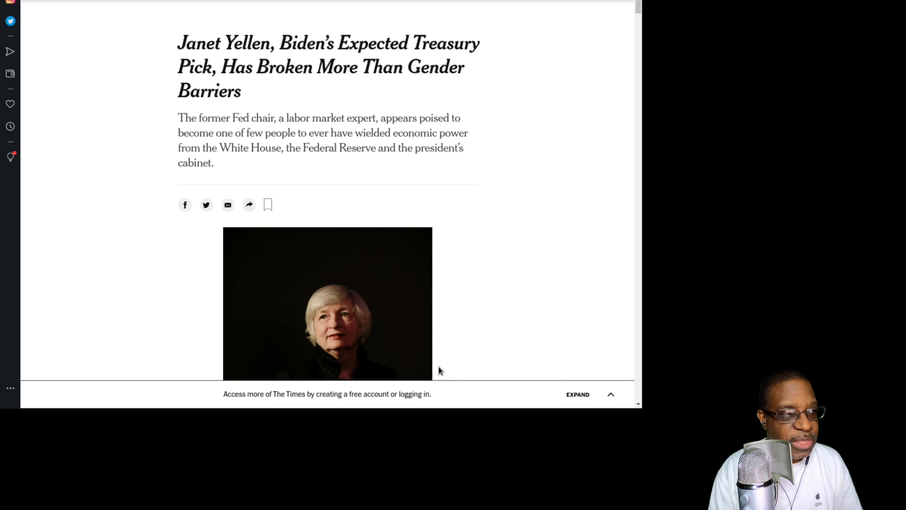
{"action": "mouse_move", "coordinate": [585, 317]}
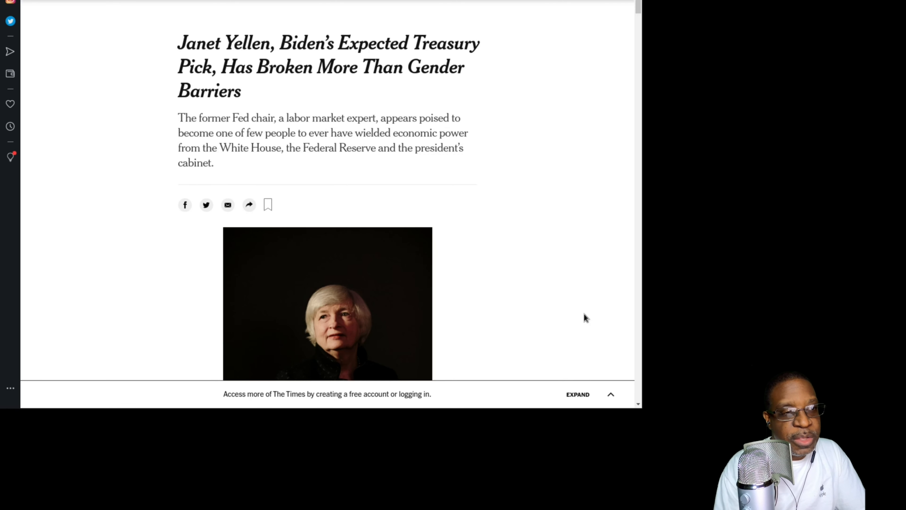
{"action": "mouse_move", "coordinate": [576, 187]}
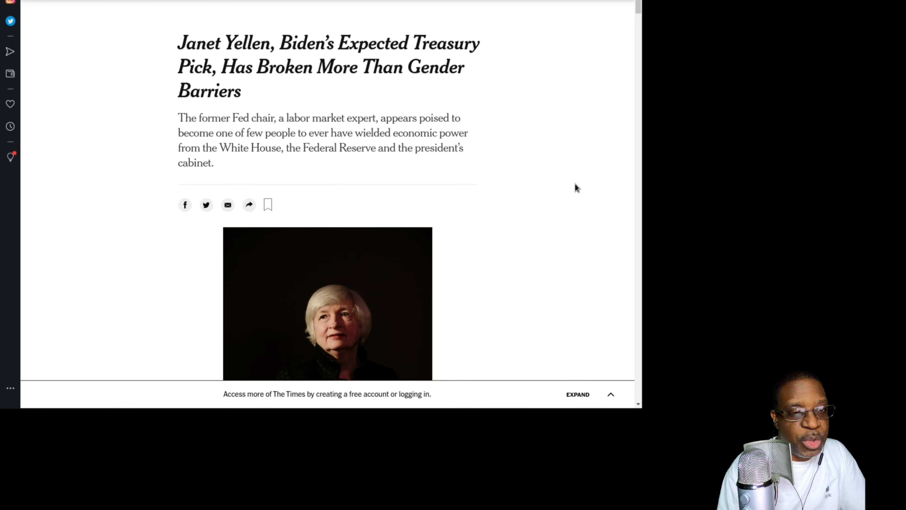
{"action": "mouse_move", "coordinate": [566, 196]}
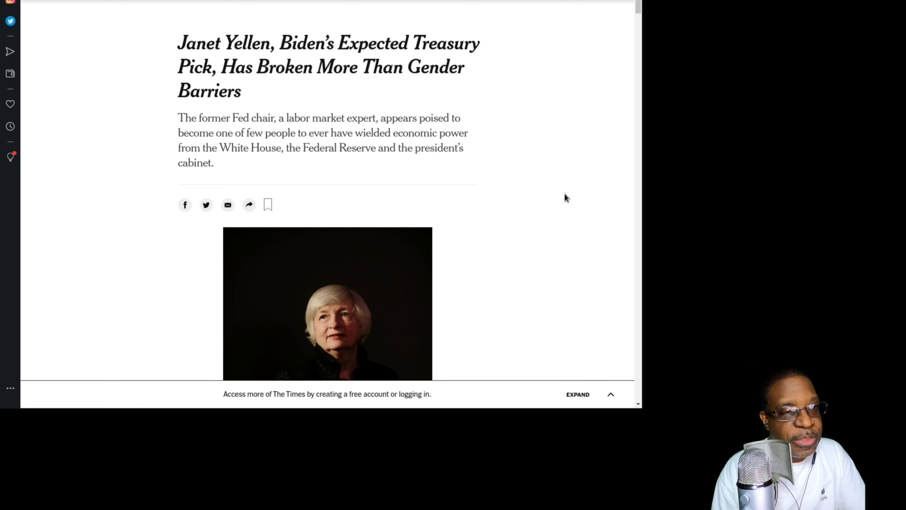
{"action": "mouse_move", "coordinate": [551, 207]}
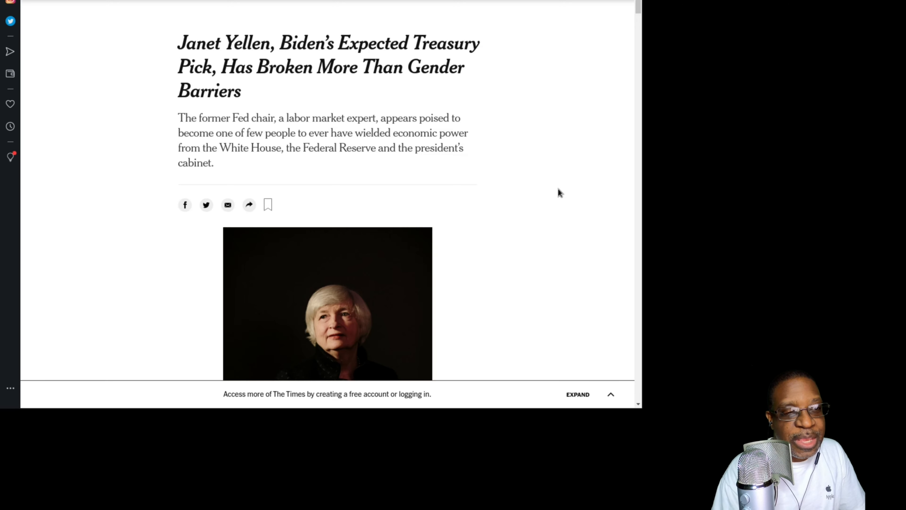
- Scroll past the byline and opening paragraphs of the Yellen article
{"action": "scroll", "scroll_direction": "down", "scroll_amount": 3}
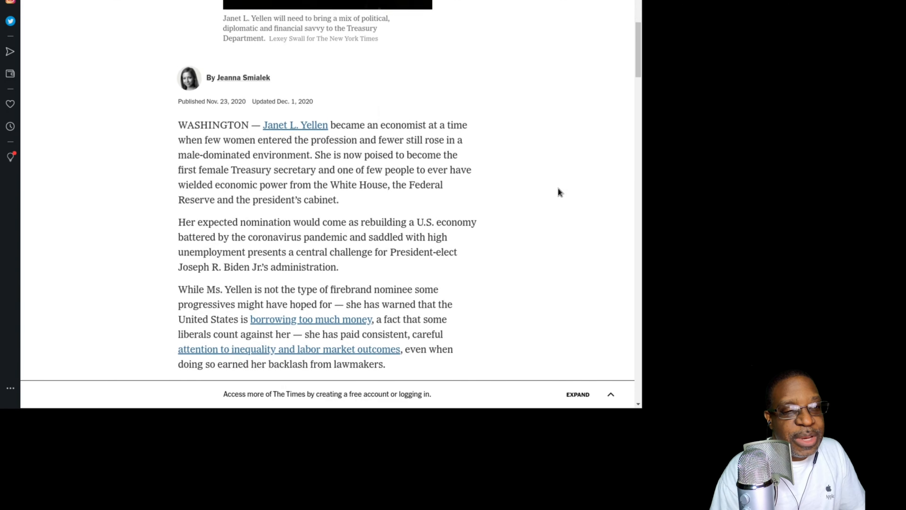
{"action": "scroll", "scroll_direction": "down", "scroll_amount": 3}
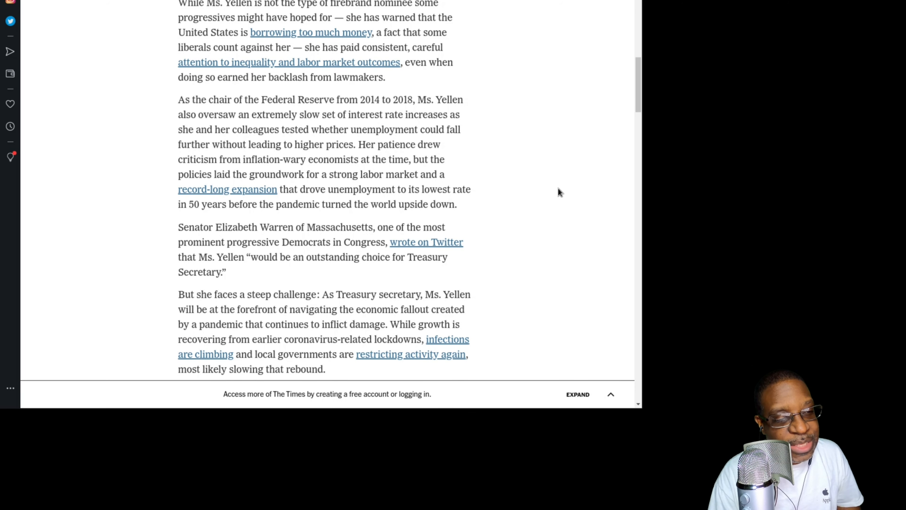
{"action": "scroll", "scroll_direction": "down", "scroll_amount": 3}
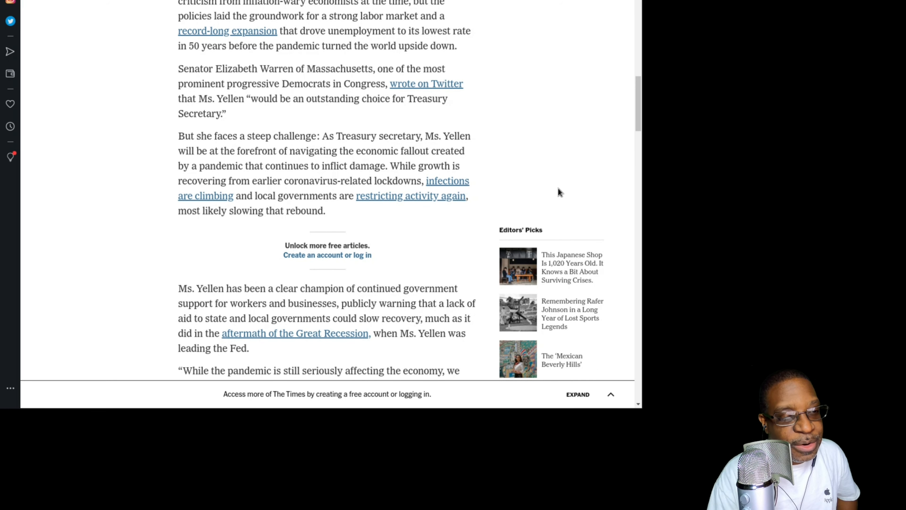
{"action": "mouse_move", "coordinate": [549, 188]}
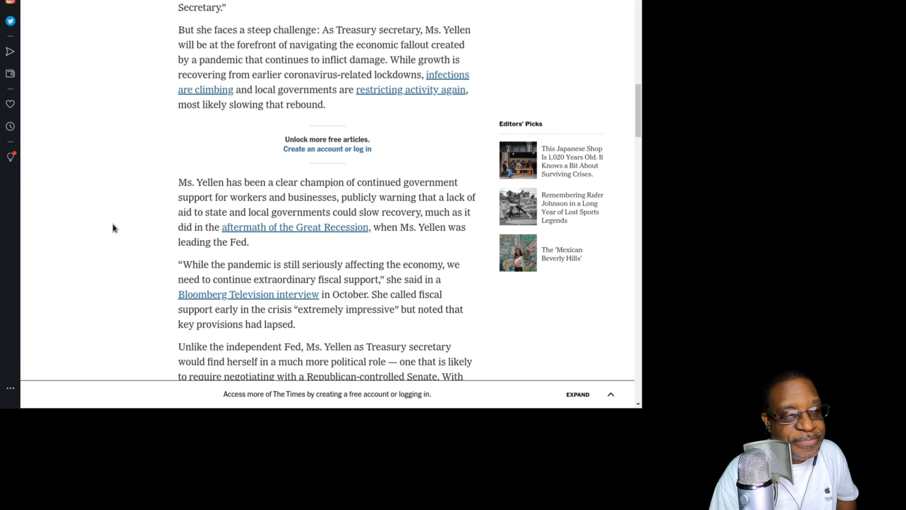
{"action": "scroll", "scroll_direction": "down", "scroll_amount": 3}
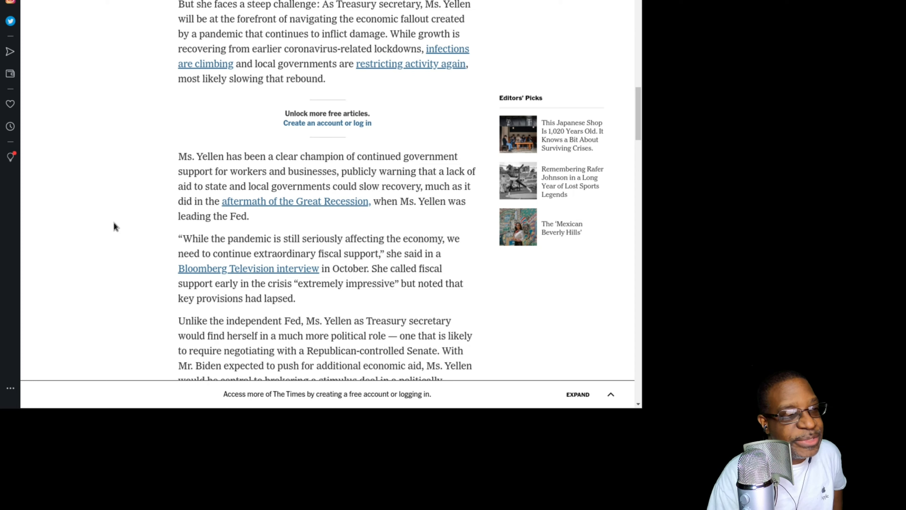
{"action": "mouse_move", "coordinate": [122, 224]}
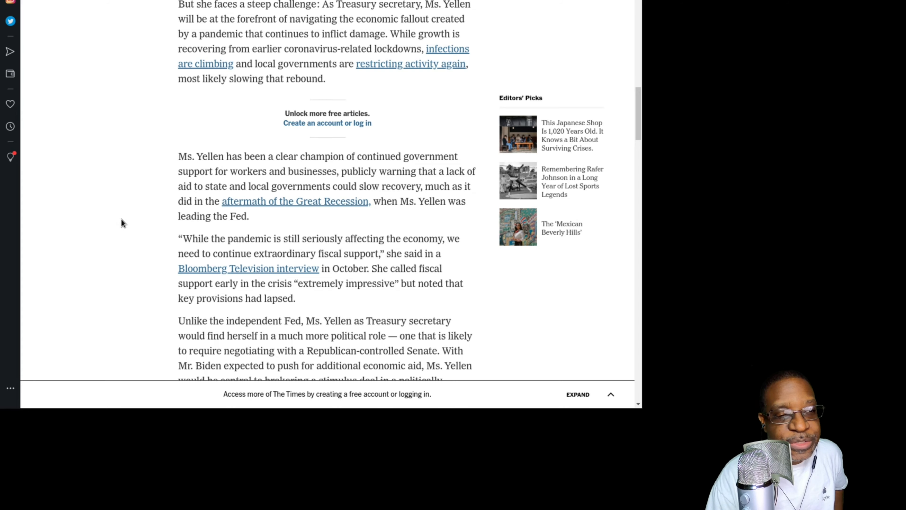
- Continue down to the passage on Trump replacing Yellen with Jerome H. Powell
{"action": "scroll", "scroll_direction": "down", "scroll_amount": 3}
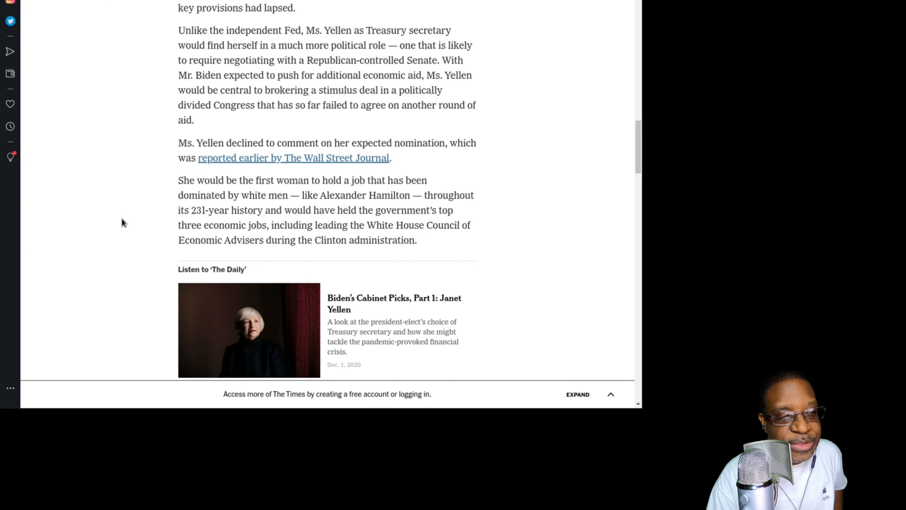
{"action": "scroll", "scroll_direction": "down", "scroll_amount": 3}
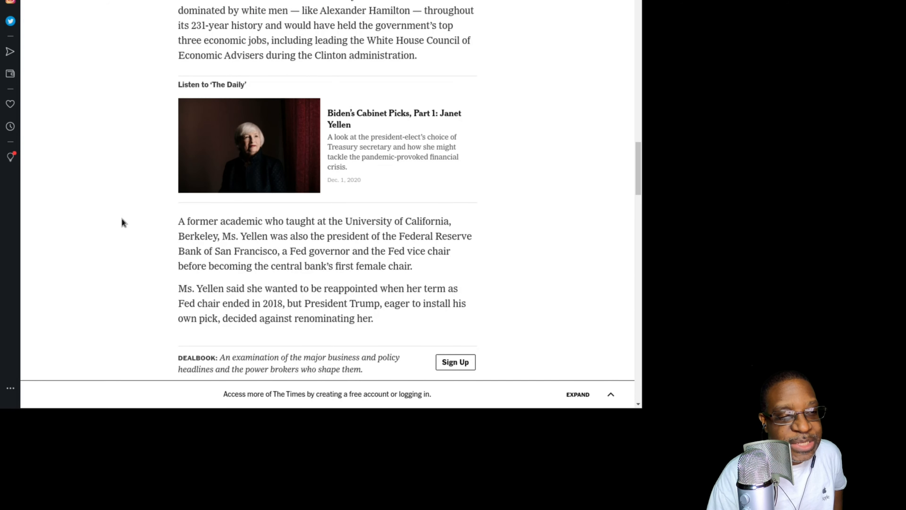
{"action": "scroll", "scroll_direction": "down", "scroll_amount": 3}
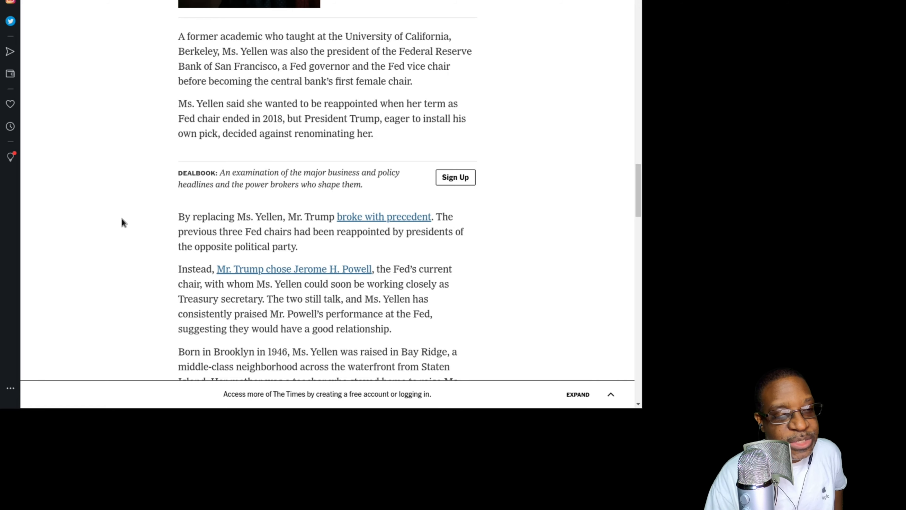
{"action": "scroll", "scroll_direction": "down", "scroll_amount": 3}
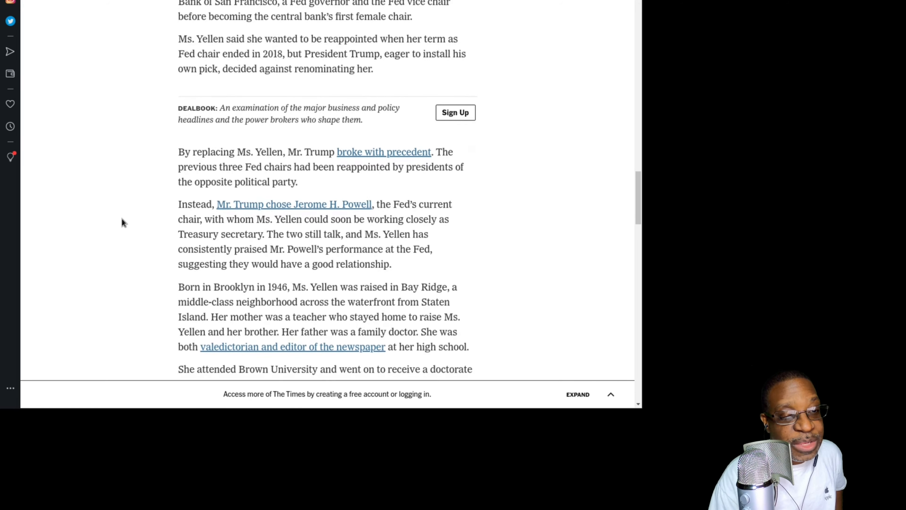
{"action": "scroll", "scroll_direction": "down", "scroll_amount": 3}
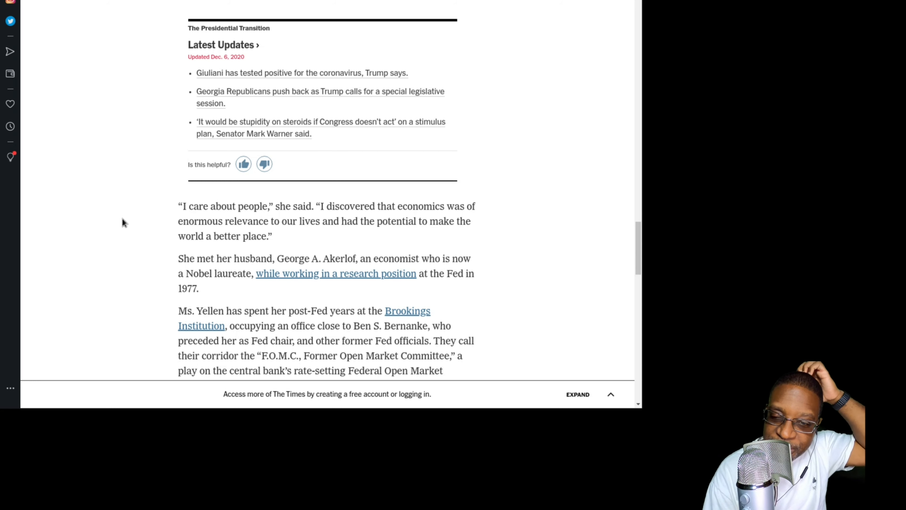
{"action": "mouse_move", "coordinate": [138, 237]}
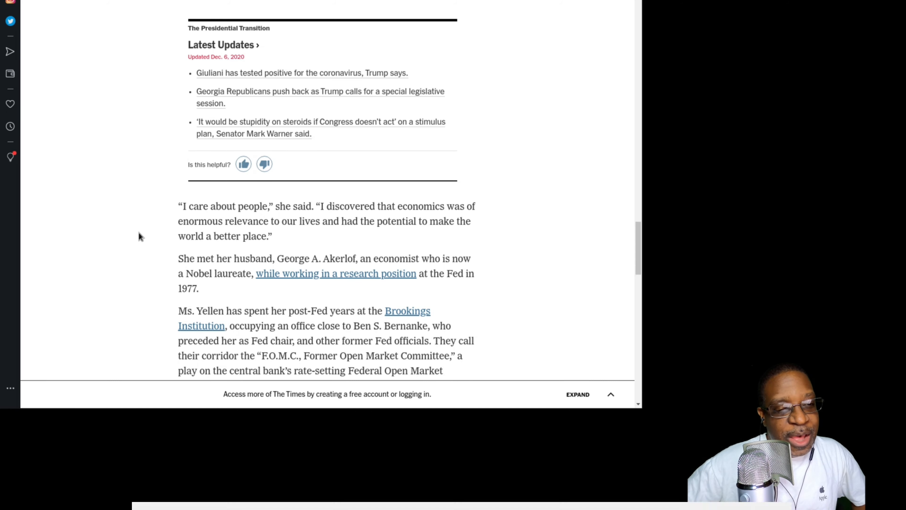
- Scroll past the Latest Updates box to the George A. Akerlof and Brookings paragraphs
{"action": "scroll", "scroll_direction": "down", "scroll_amount": 3}
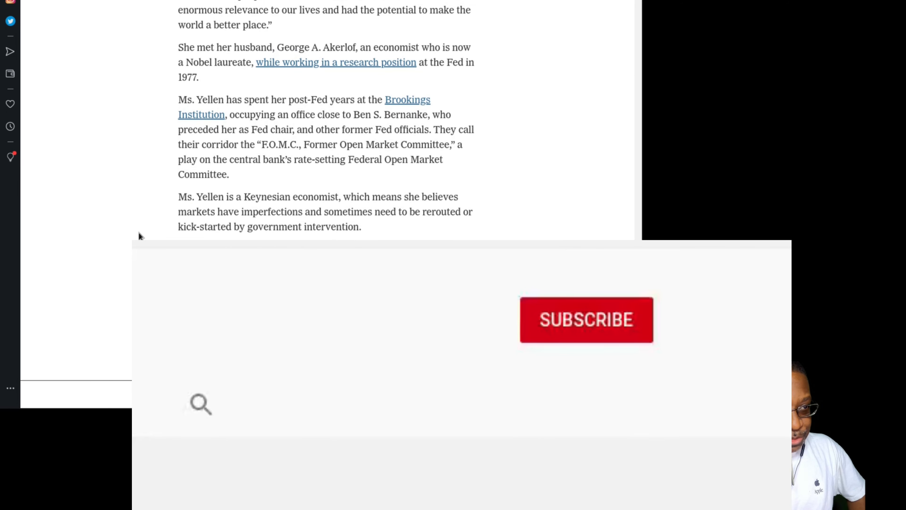
- Scroll to the Keynesian economist and Jackson Hole paragraphs, clicking within the page
{"action": "scroll", "scroll_direction": "down", "scroll_amount": 3}
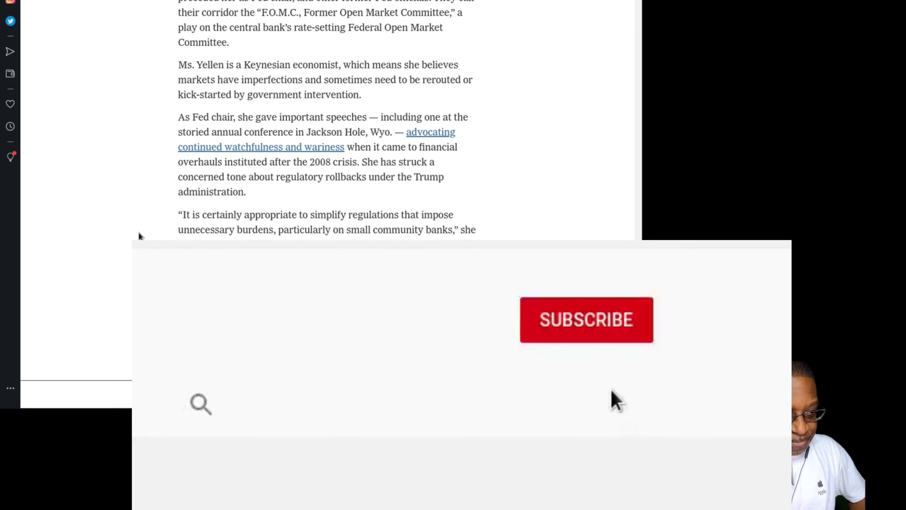
{"action": "left_click", "coordinate": [585, 319]}
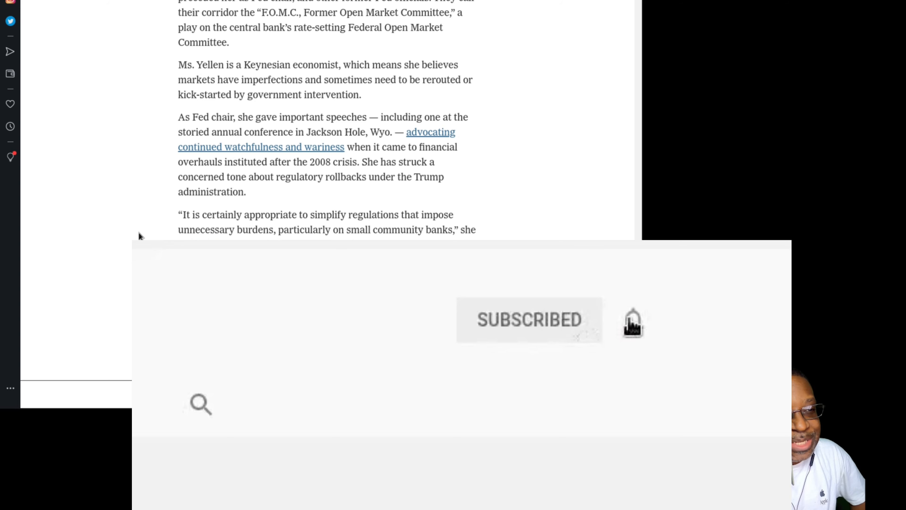
{"action": "left_click", "coordinate": [632, 319]}
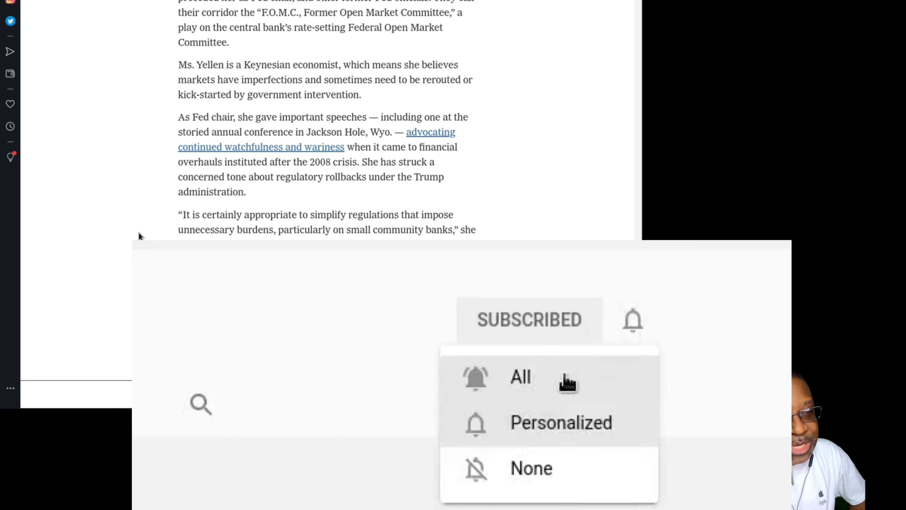
{"action": "left_click", "coordinate": [520, 376]}
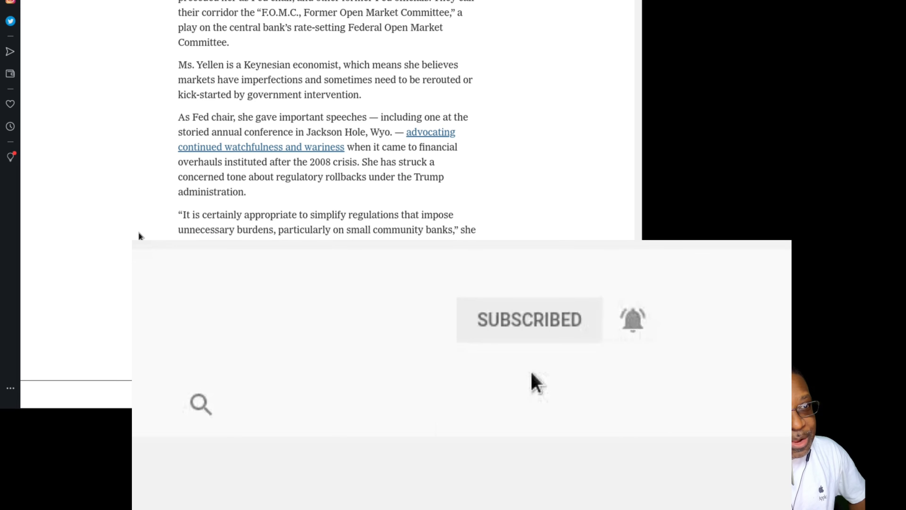
- Scroll down to the Lael Brainard candidacy and Mick Mulvaney 2015 hearing paragraphs
{"action": "scroll", "scroll_direction": "down", "scroll_amount": 3}
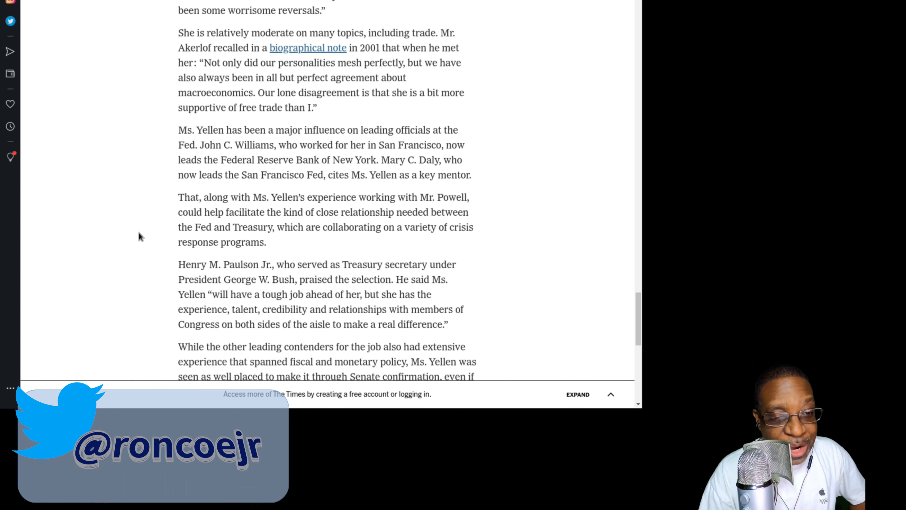
{"action": "mouse_move", "coordinate": [141, 236]}
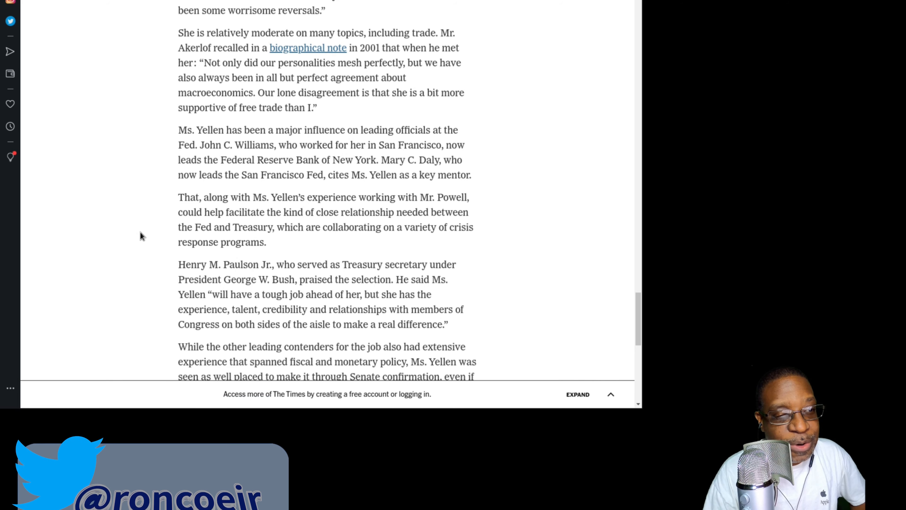
{"action": "scroll", "scroll_direction": "down", "scroll_amount": 3}
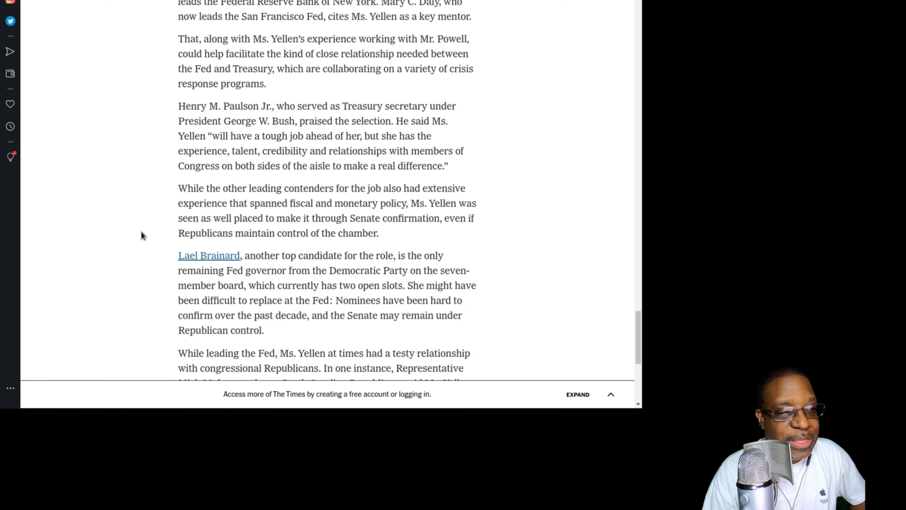
{"action": "scroll", "scroll_direction": "down", "scroll_amount": 3}
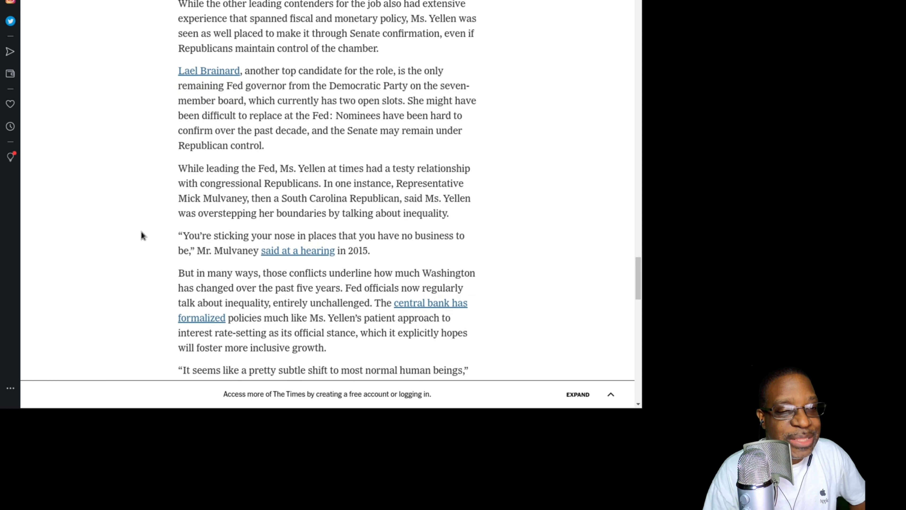